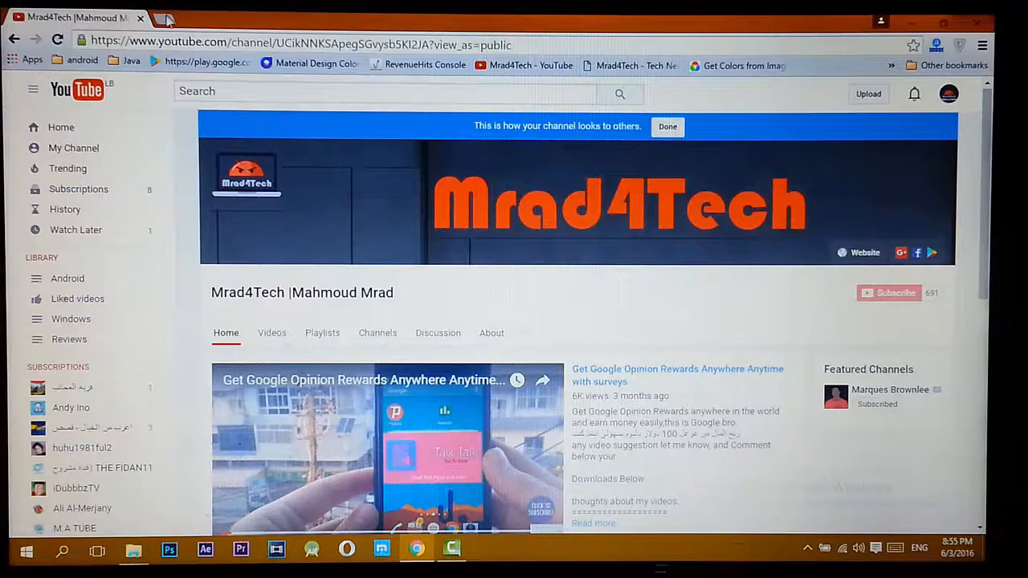
Open a new browser tab, then switch back to the Mrad4Tech YouTube channel page.
click(162, 18)
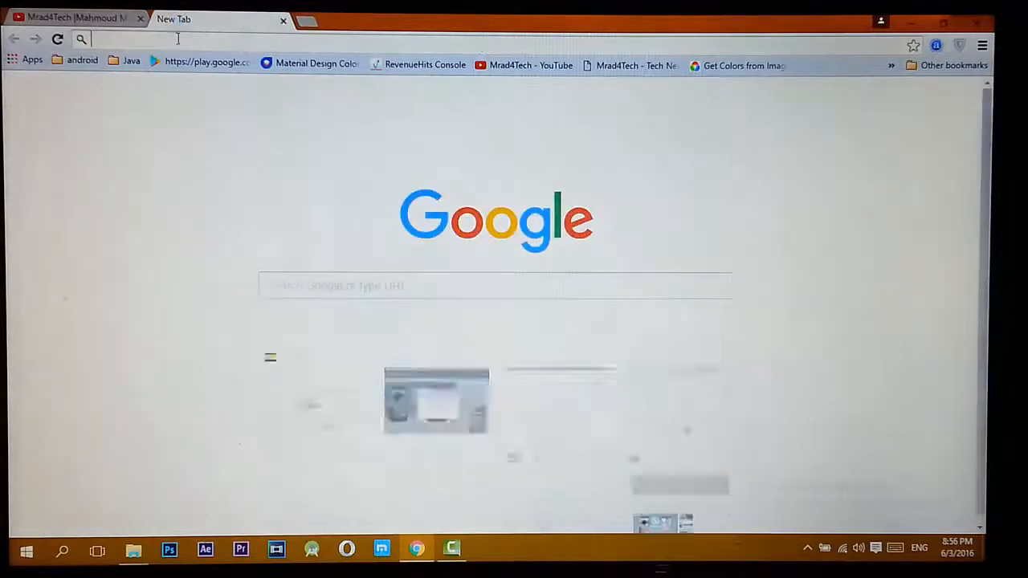
click(73, 18)
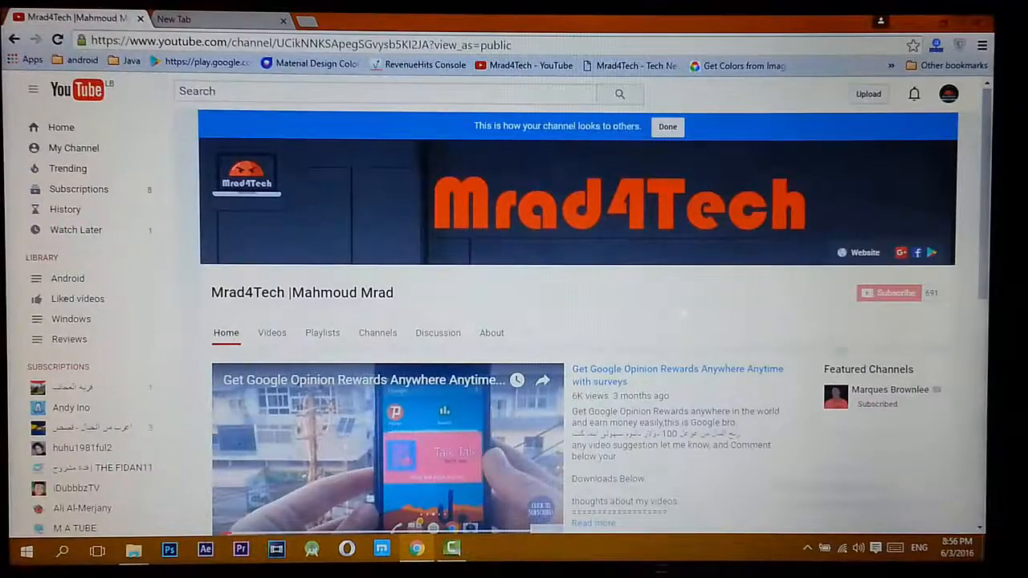
mouse_move(888, 293)
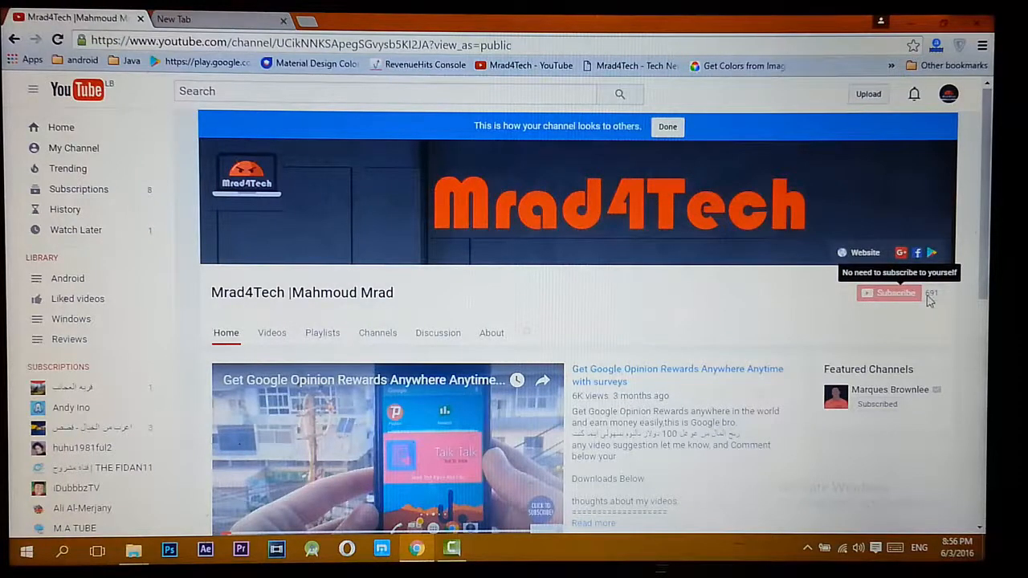
mouse_move(742, 306)
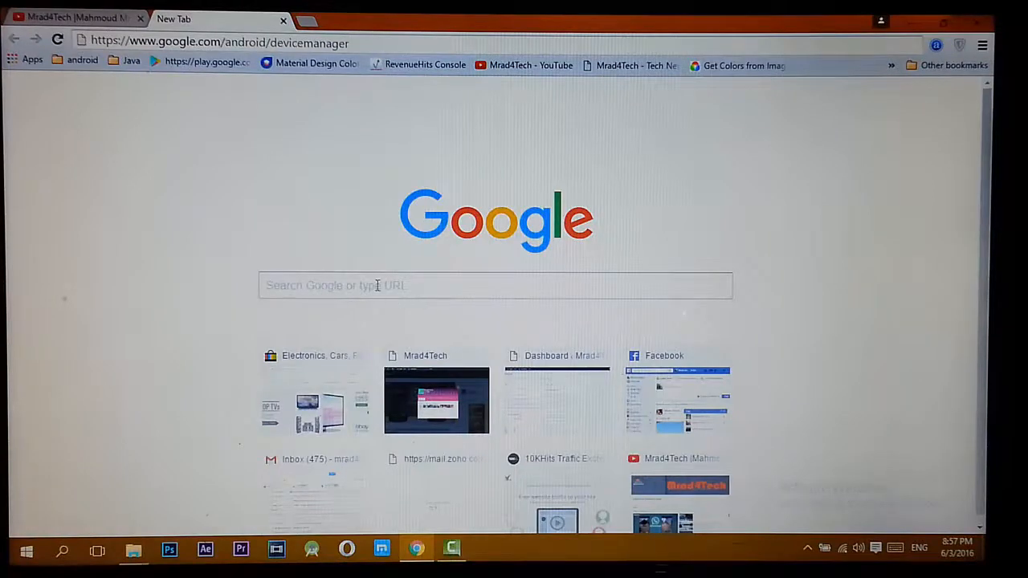
text(make box with my moouth)
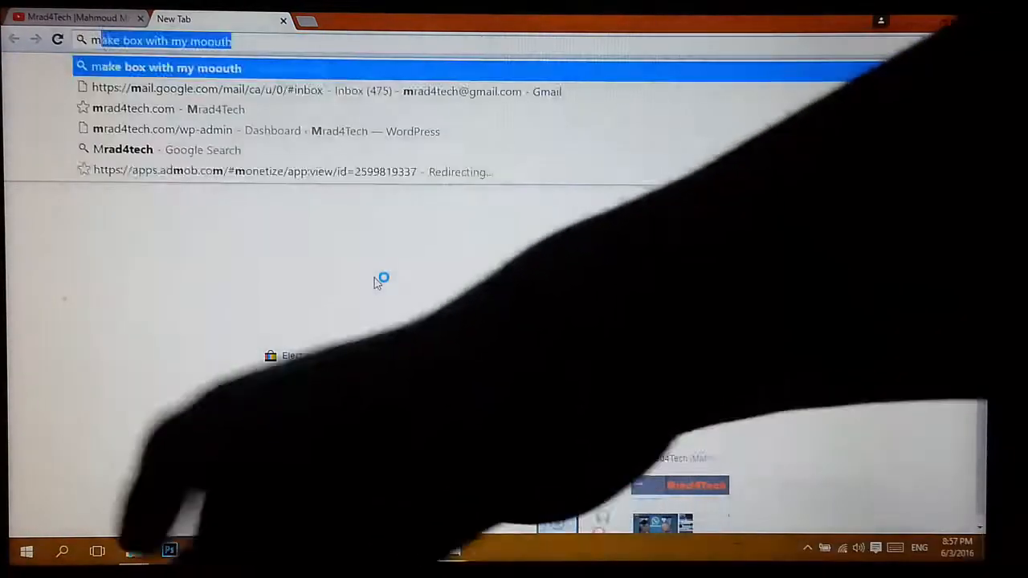
text(mrad4tech&oq=Mrad4tech&aqs=chrome..69i57j69i60l4j69i61.24)
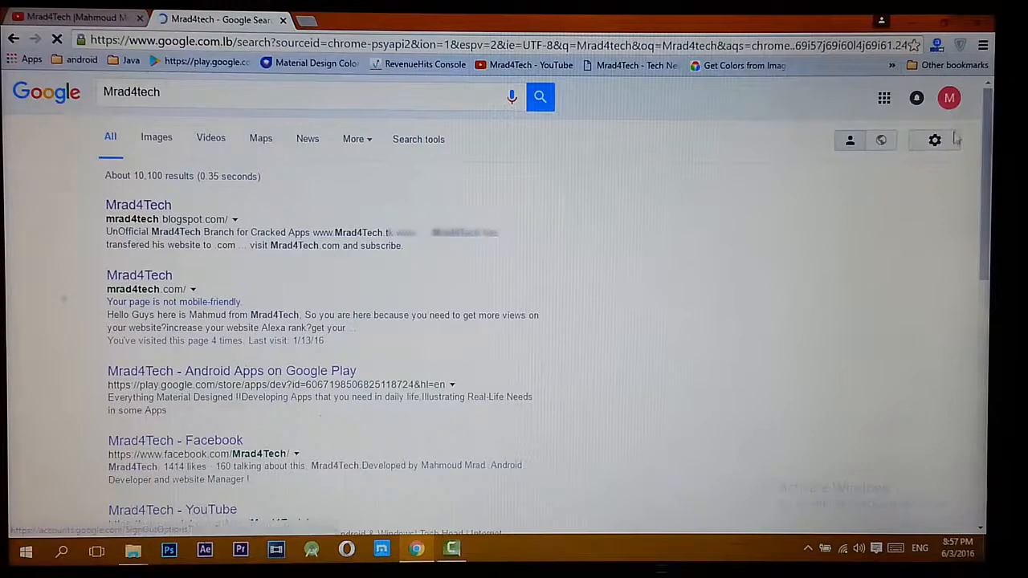
click(948, 97)
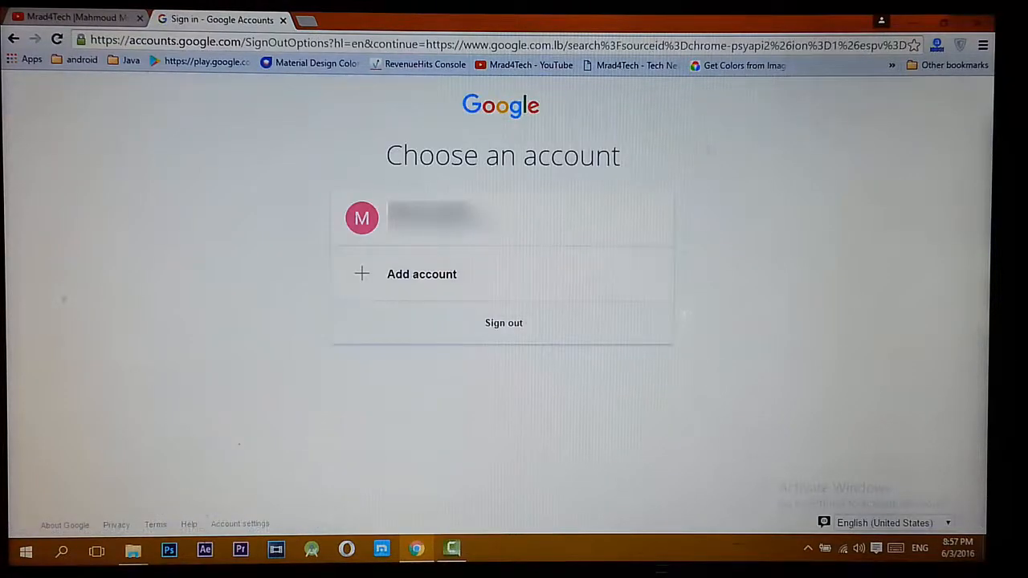
mouse_move(466, 347)
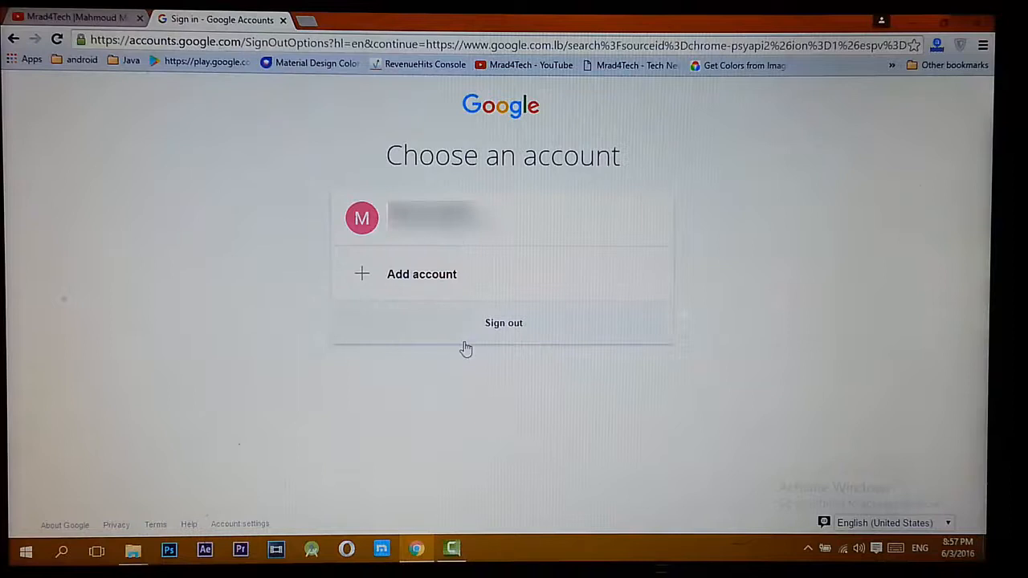
click(503, 322)
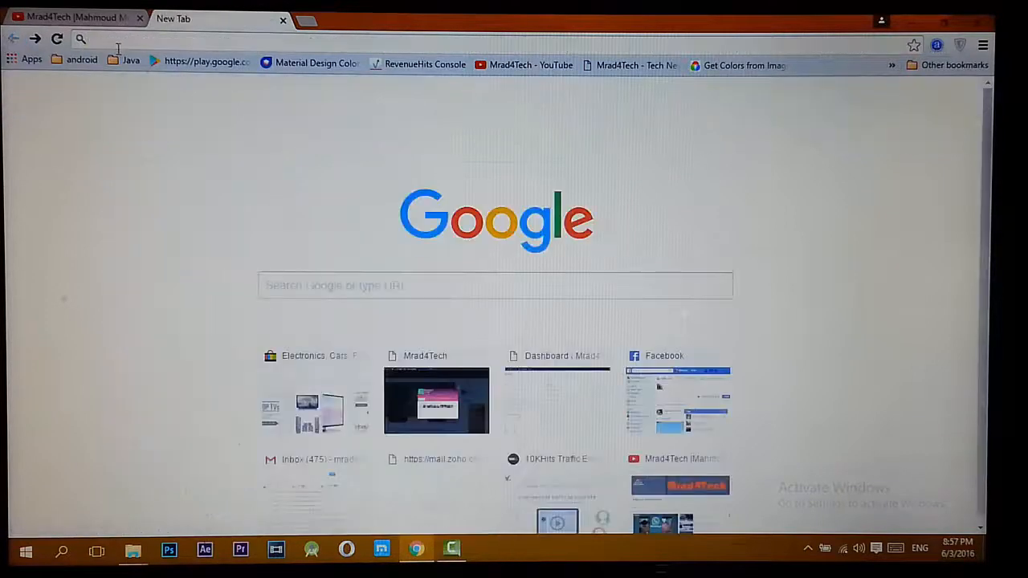
Go to google.com/android/devicemanager to find the GT-S7262 phone's last location.
text(https://www.google.com/android/devicemanager)
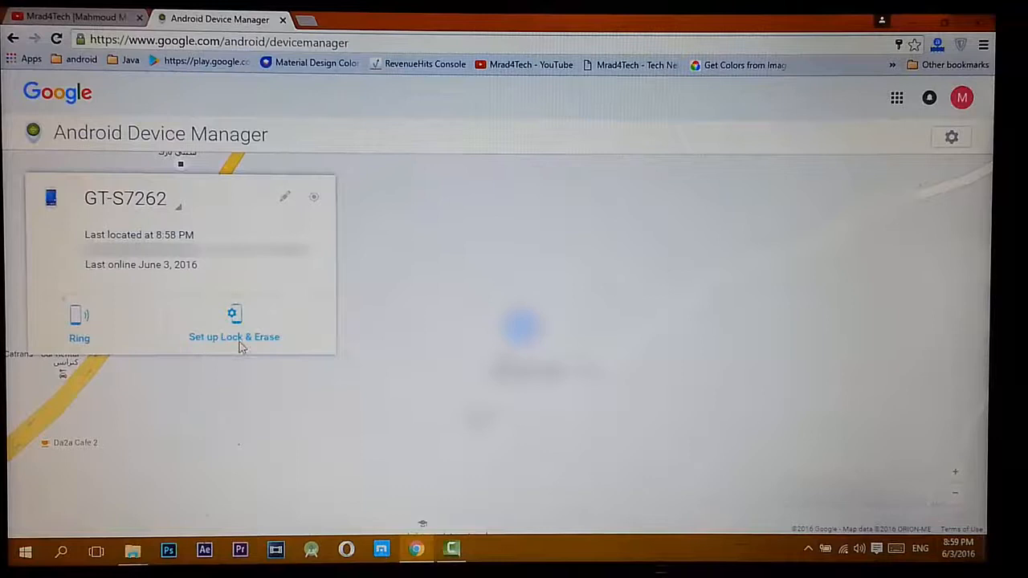
mouse_move(241, 337)
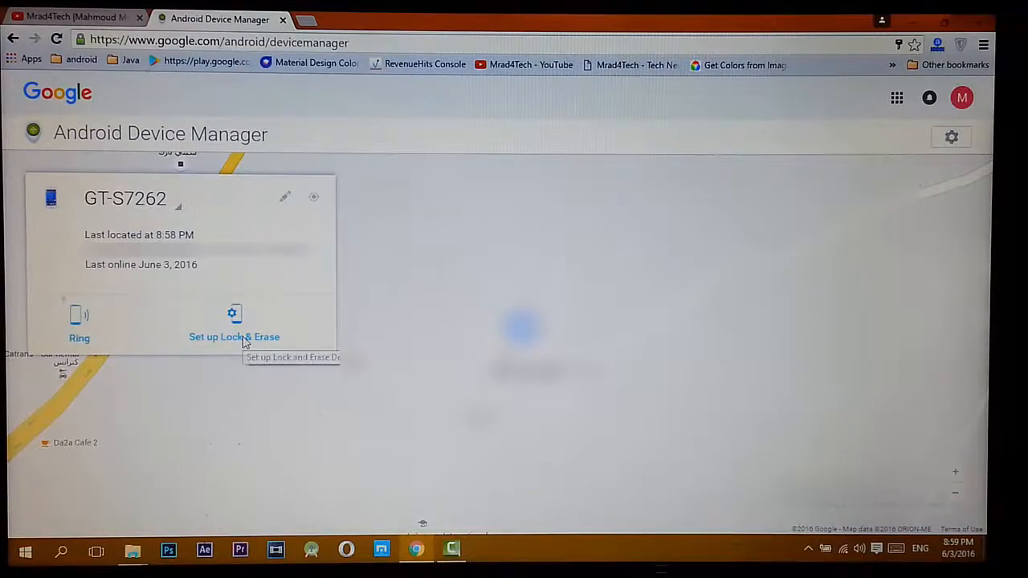
Send 'Set up Lock & Erase' to the GT-S7262 phone from its device card.
click(234, 325)
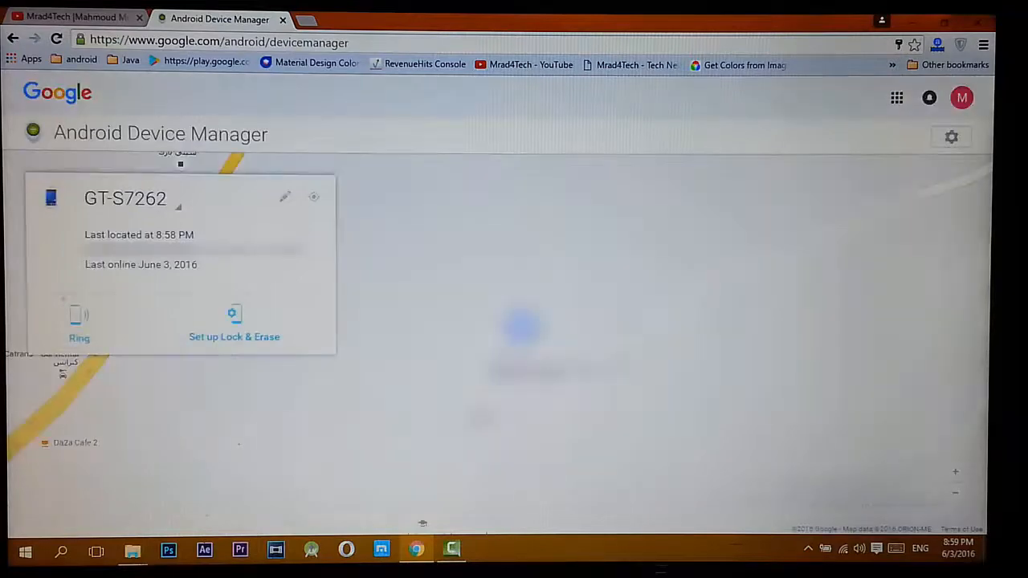
click(79, 325)
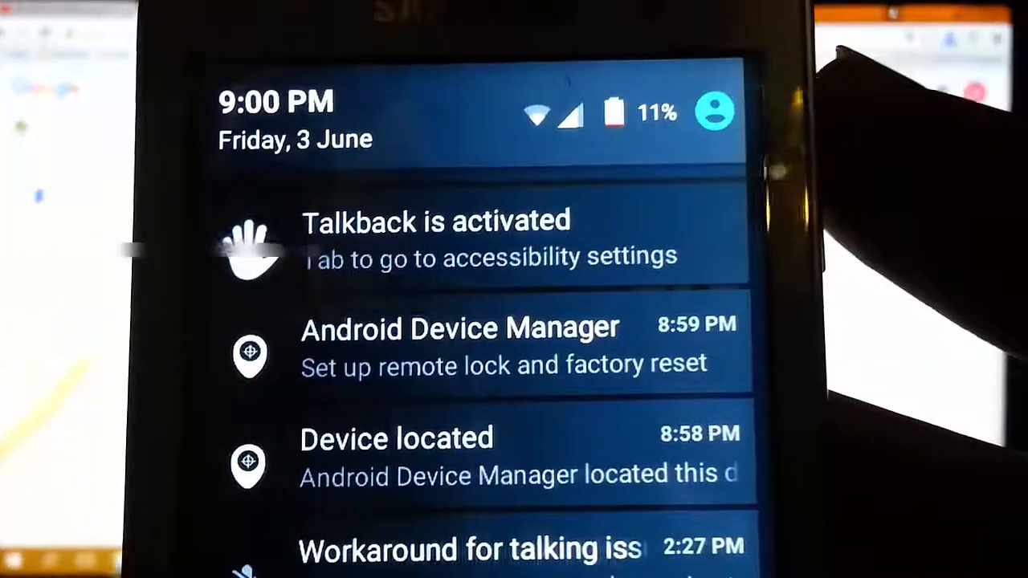
Open the 'Set up remote lock and factory reset' notification and scroll the administrator screen.
click(459, 330)
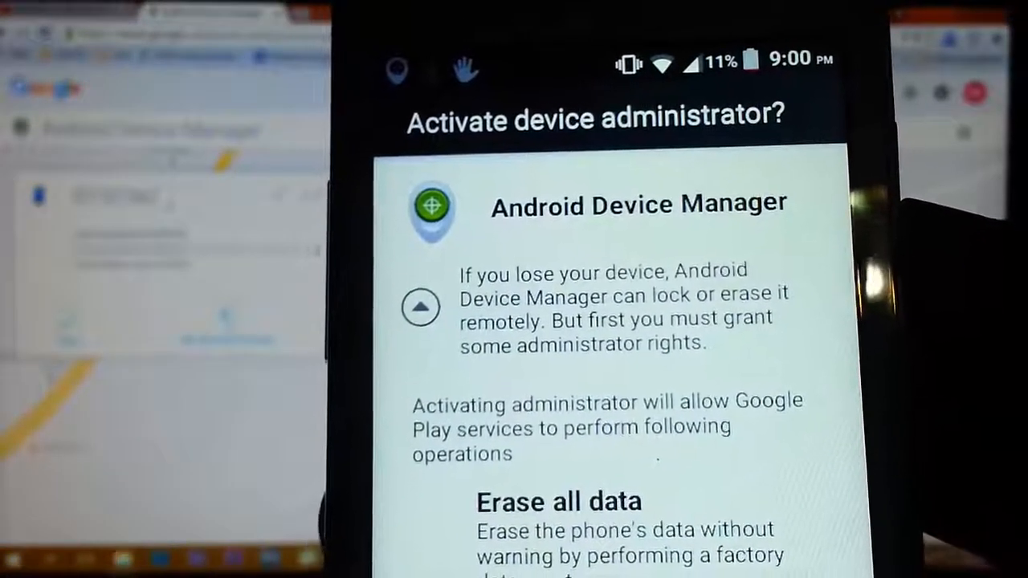
scroll(down, 3)
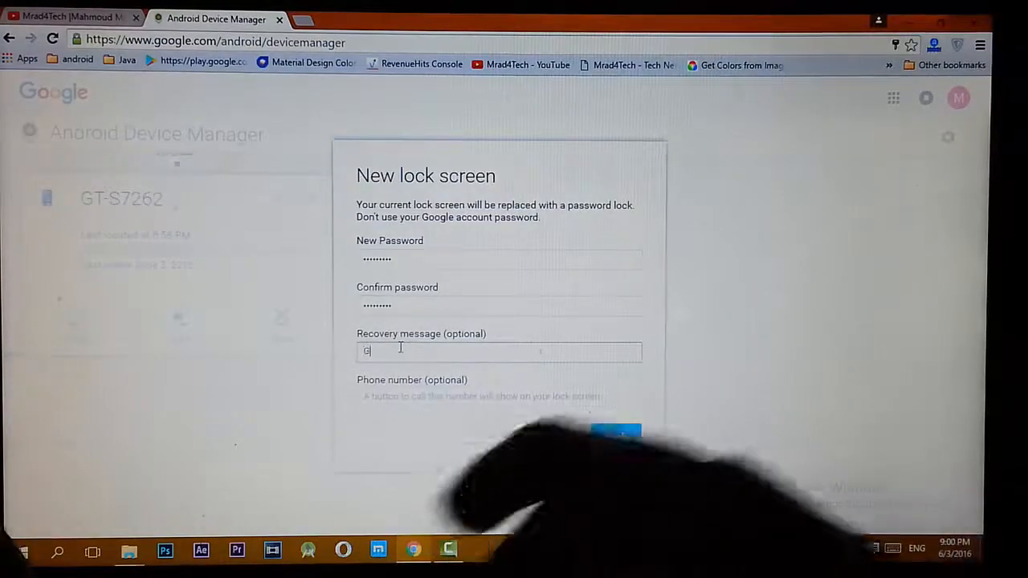
Lock the phone with a new password and recovery message 'Go away'.
text(Go away)
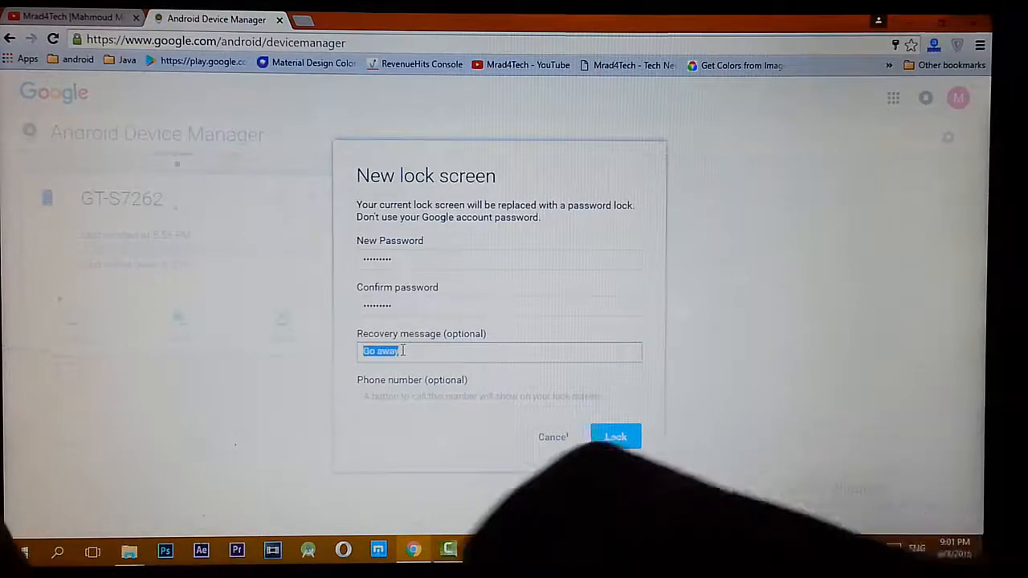
text(The ph)
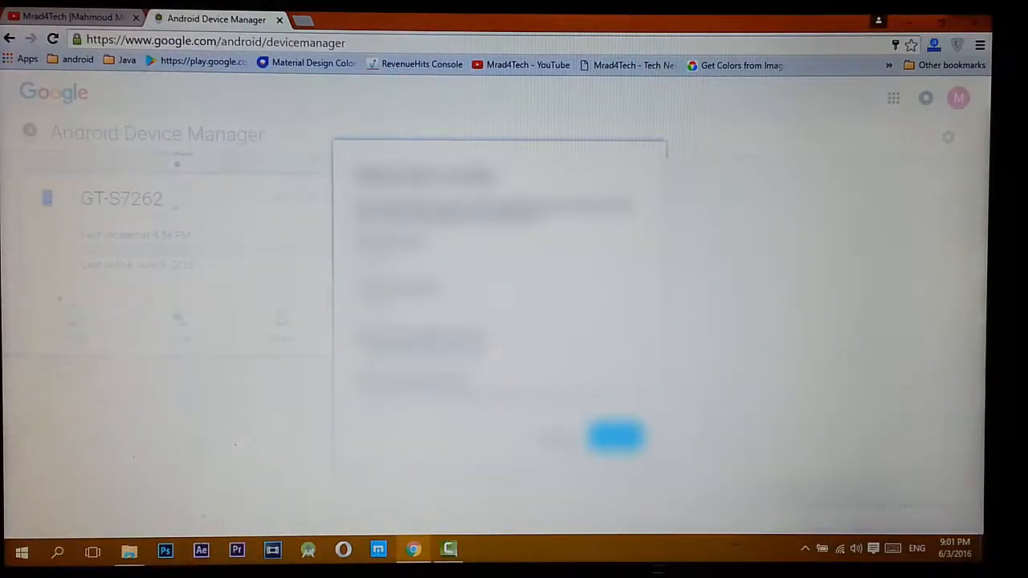
click(614, 437)
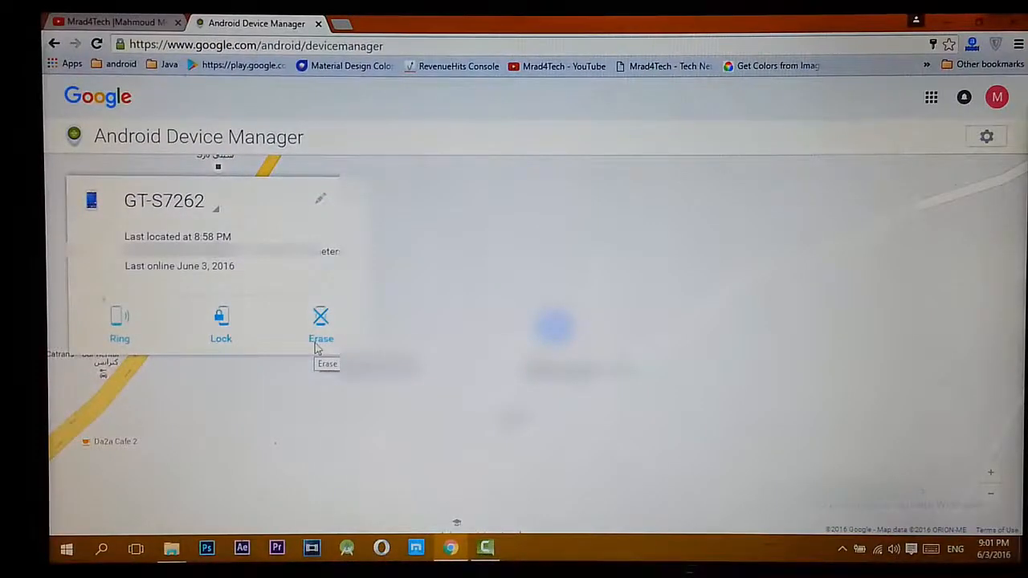
Switch back to the Mrad4Tech YouTube tab after confirming Ring, Lock and Erase appear.
click(112, 21)
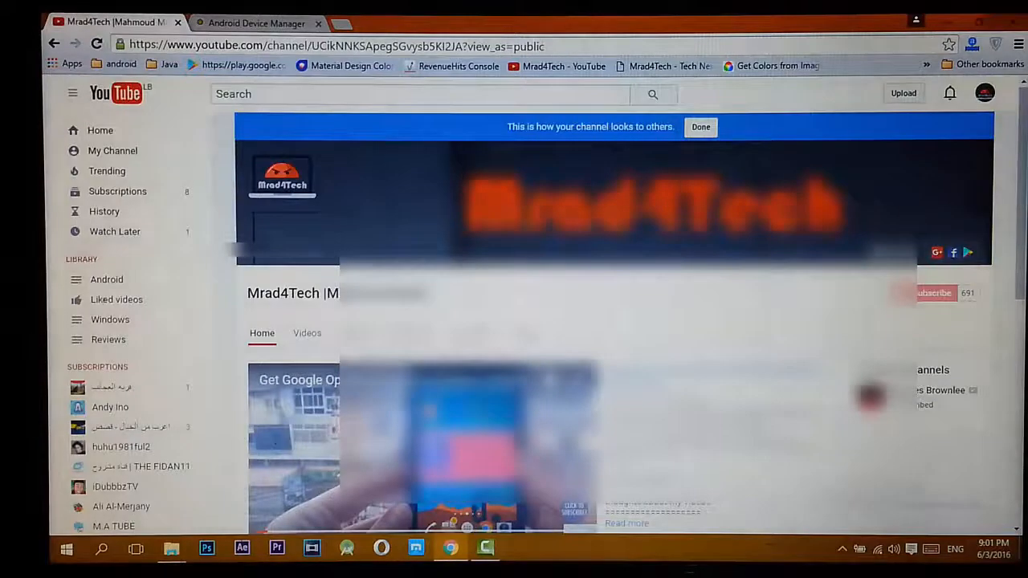